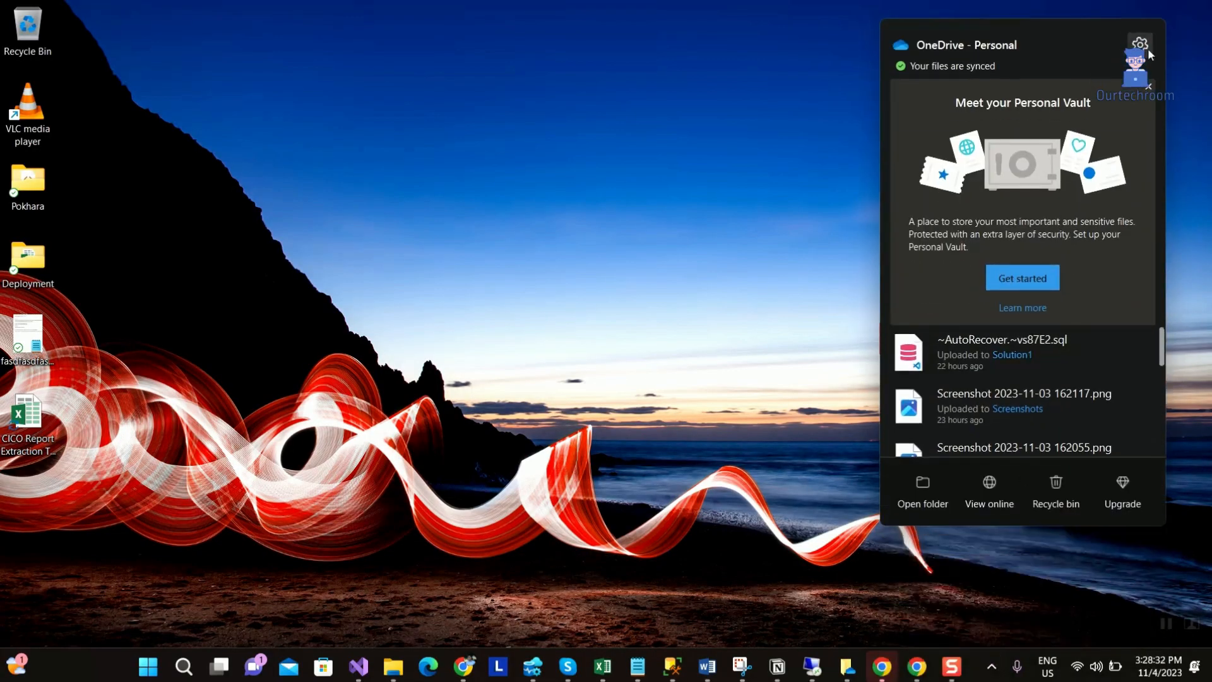
Open OneDrive Settings from the gear menu and scroll to the top of Sync and backup.
{"action": "left_click", "coordinate": [1138, 44]}
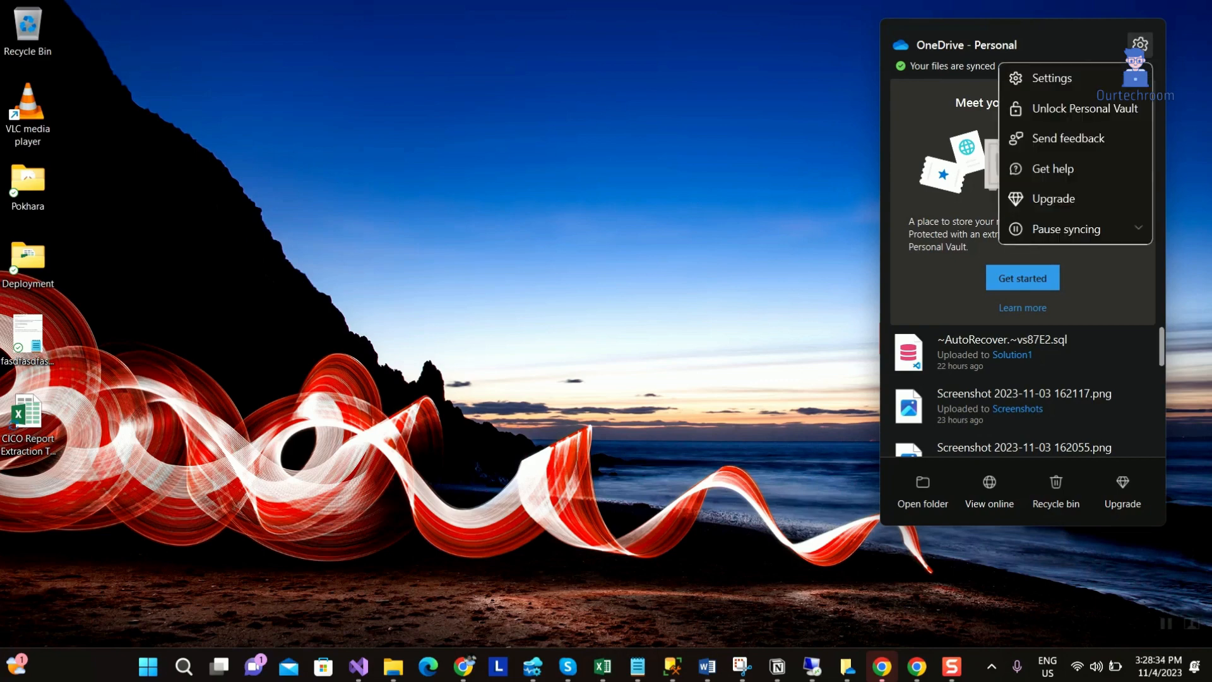
{"action": "left_click", "coordinate": [1052, 77]}
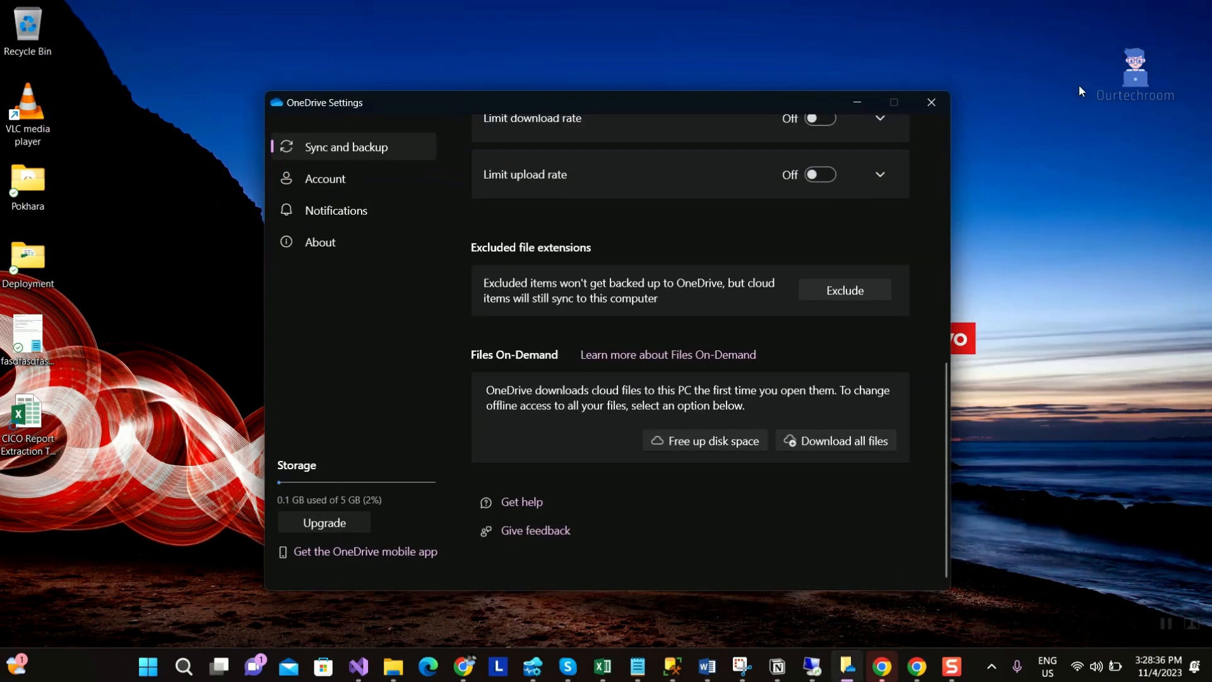
{"action": "scroll", "scroll_direction": "up", "scroll_amount": 3}
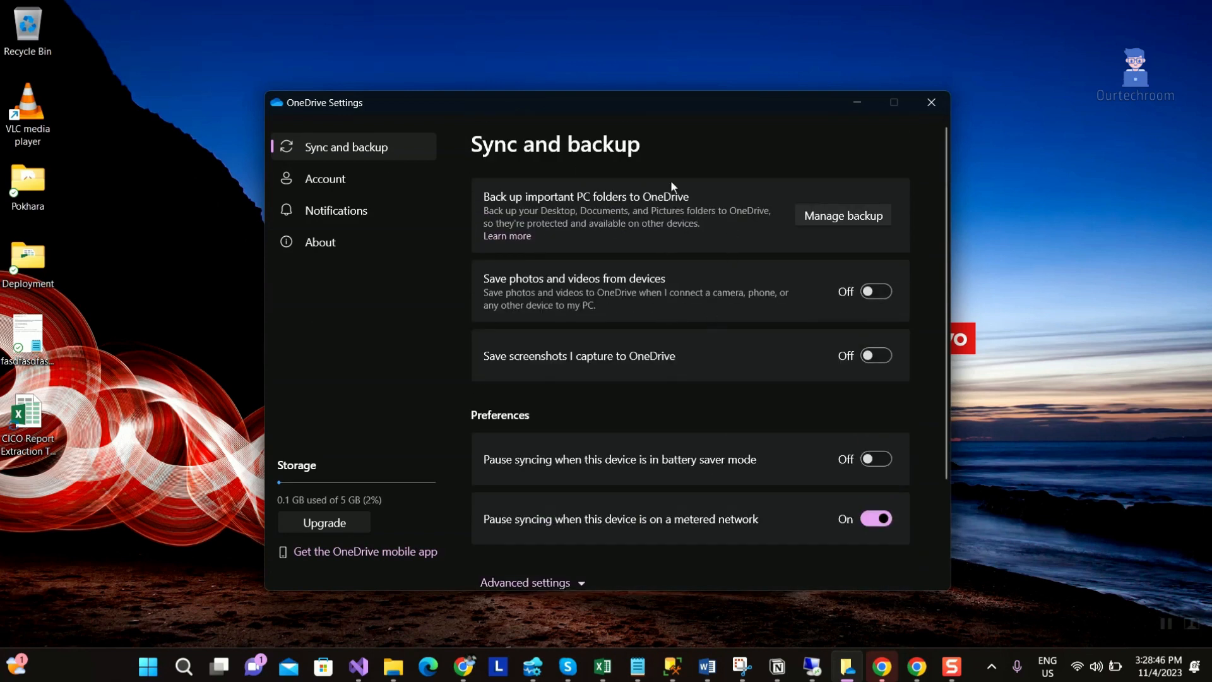
Open Manage backup to list the backed-up Documents, Pictures and Desktop folders.
{"action": "left_click", "coordinate": [842, 215]}
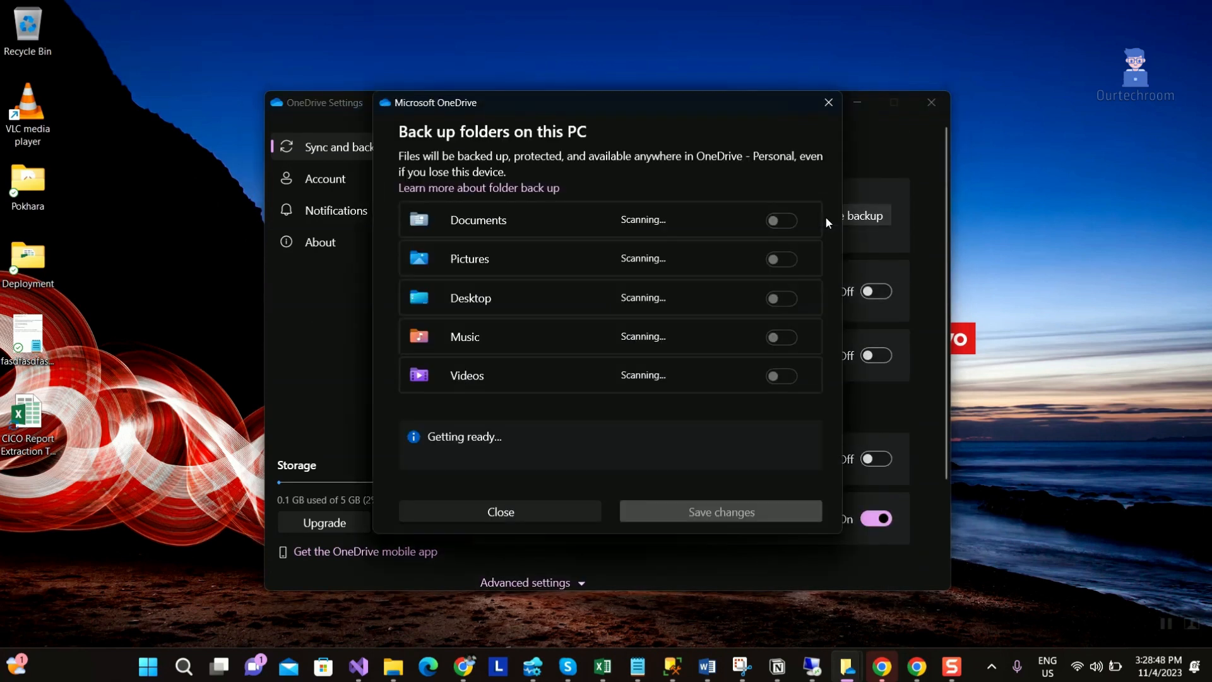
{"action": "mouse_move", "coordinate": [827, 103]}
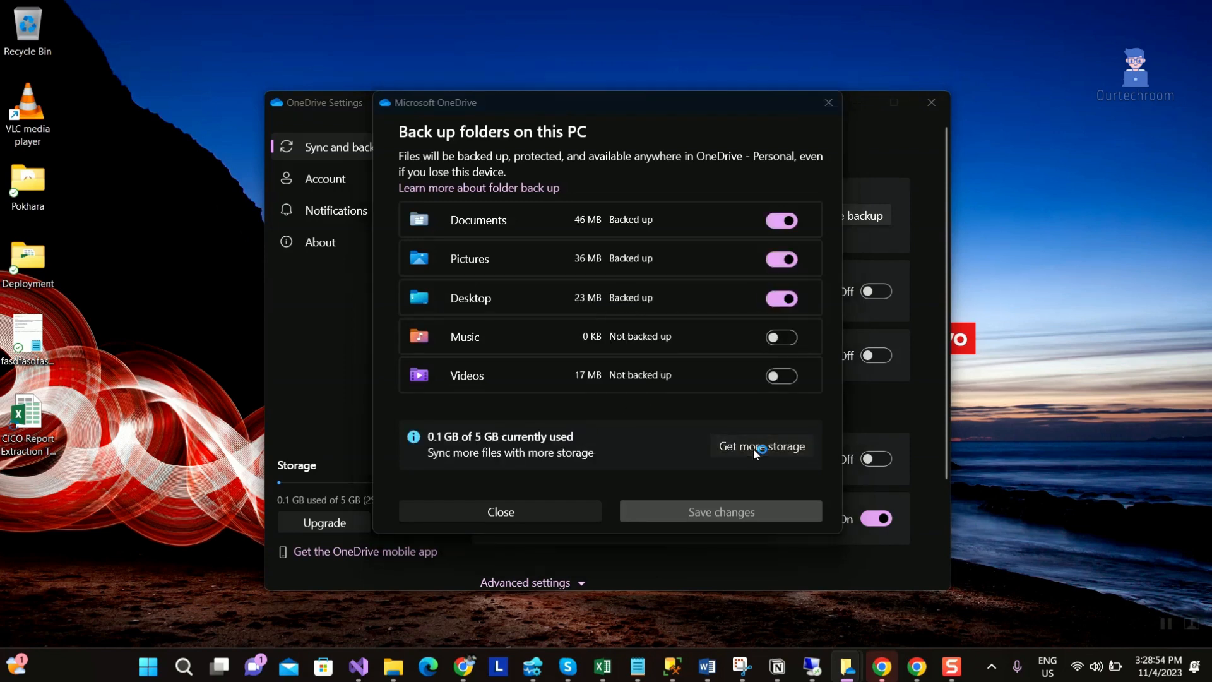
{"action": "left_click", "coordinate": [760, 446]}
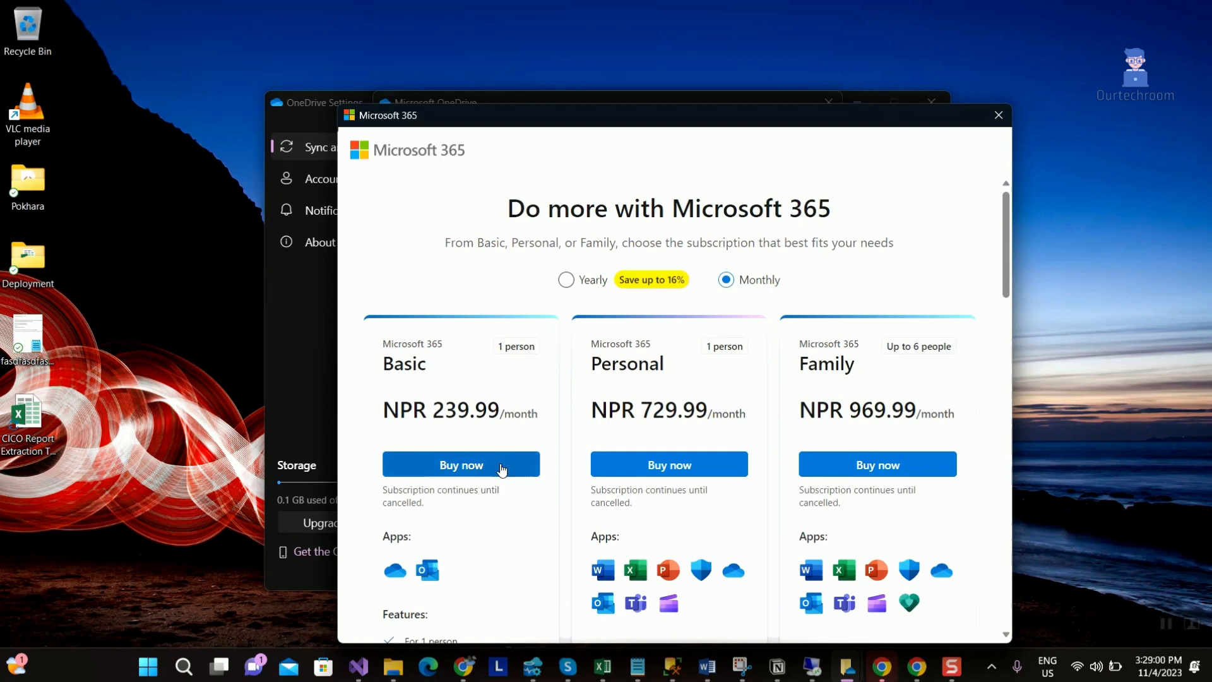
{"action": "mouse_move", "coordinate": [436, 476]}
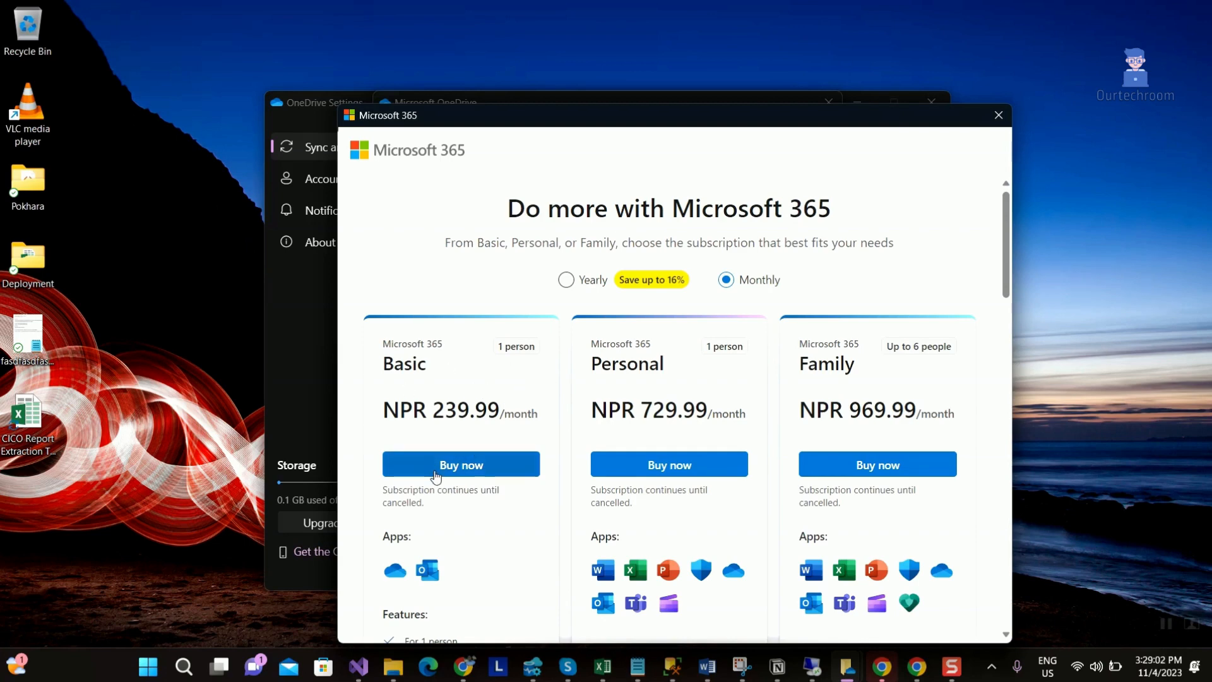
{"action": "scroll", "scroll_direction": "down", "scroll_amount": 3}
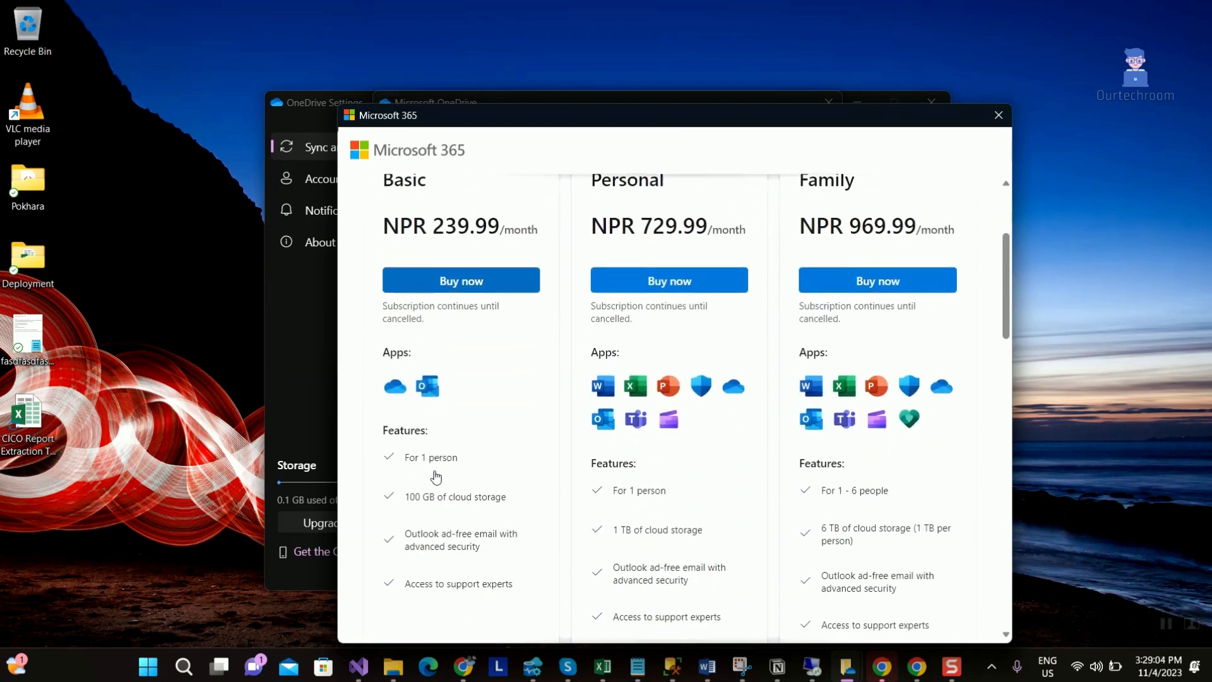
{"action": "scroll", "scroll_direction": "down", "scroll_amount": 3}
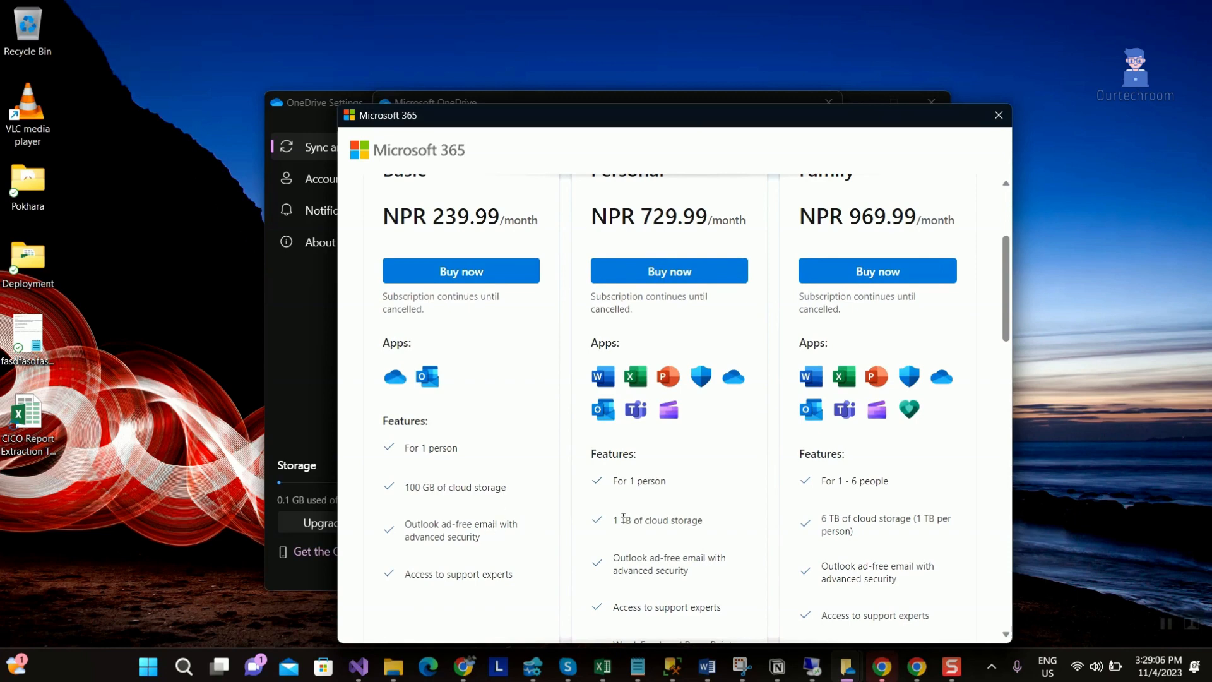
{"action": "scroll", "scroll_direction": "up", "scroll_amount": 3}
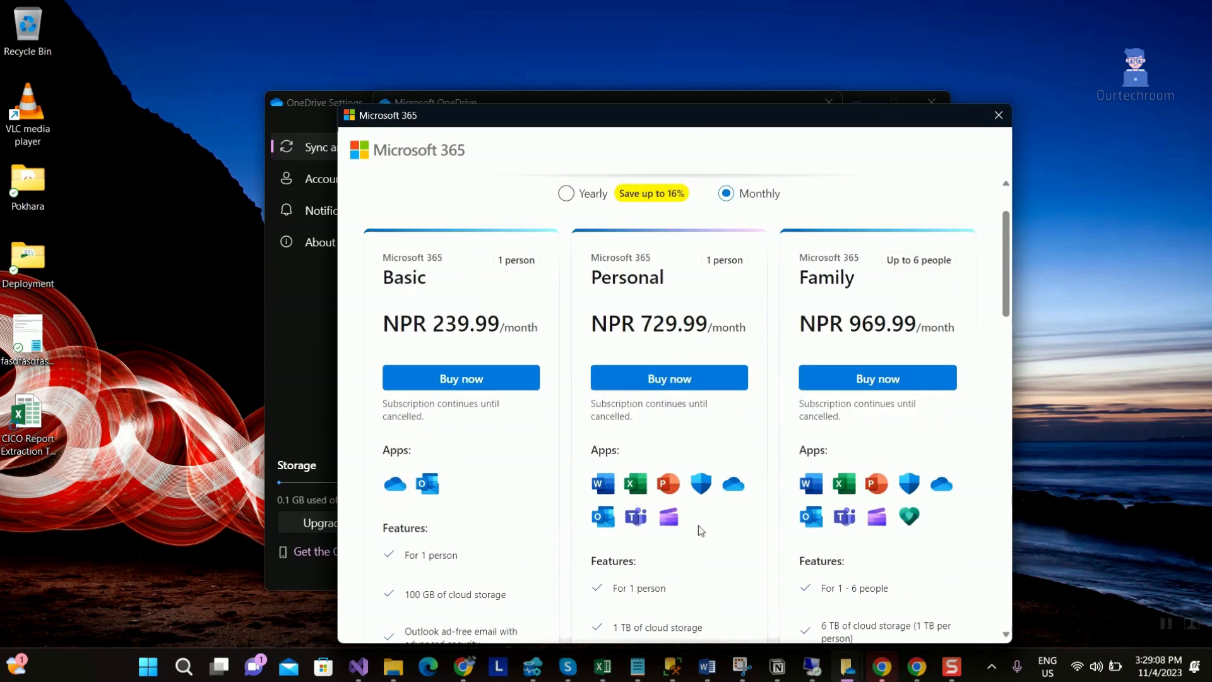
{"action": "scroll", "scroll_direction": "down", "scroll_amount": 3}
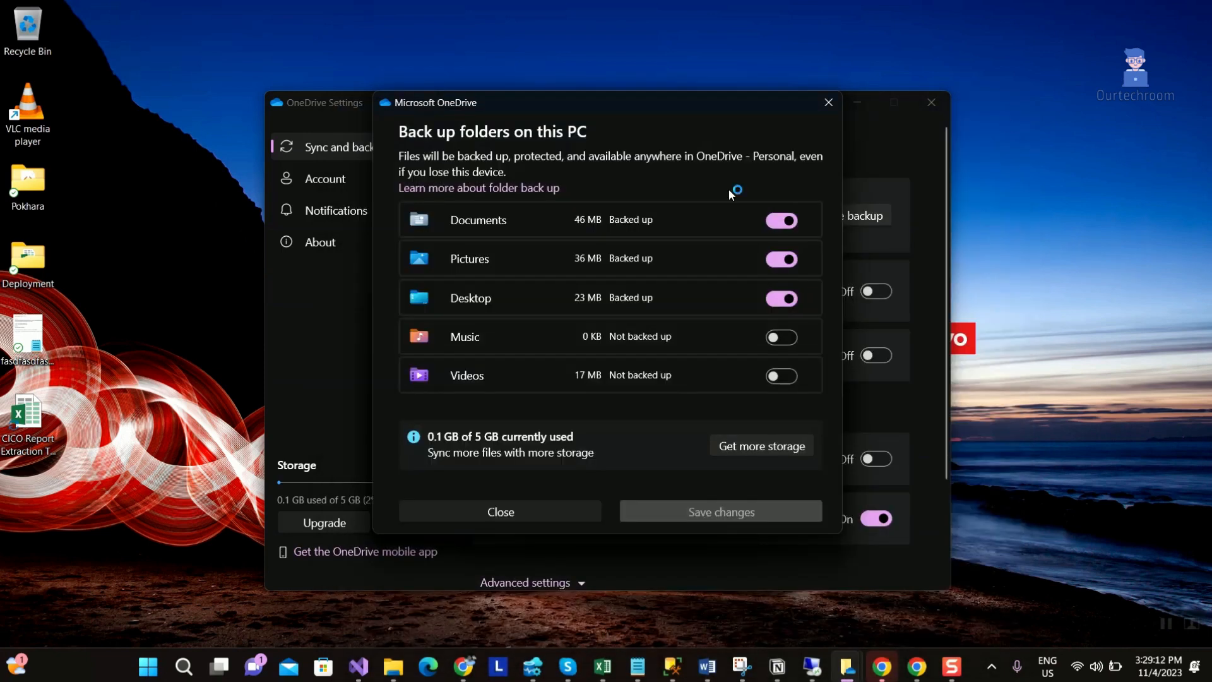
{"action": "mouse_move", "coordinate": [558, 418]}
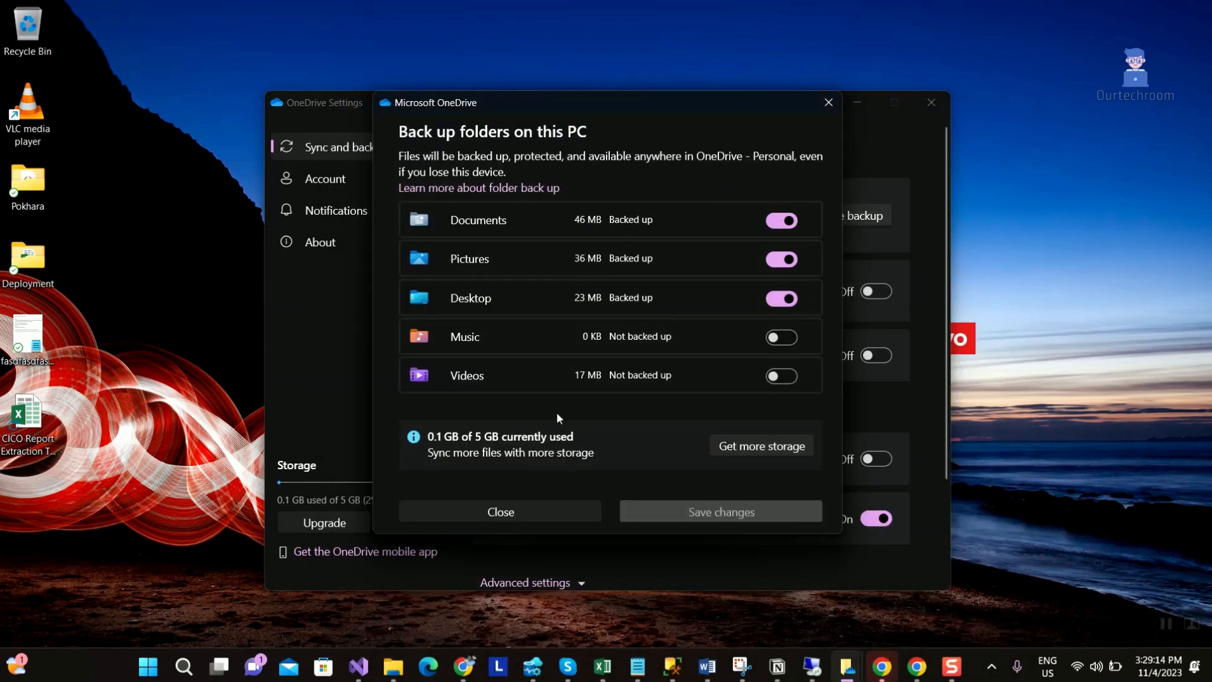
Close the backup dialog and unlink the account from this PC on the Account page.
{"action": "left_click", "coordinate": [499, 511]}
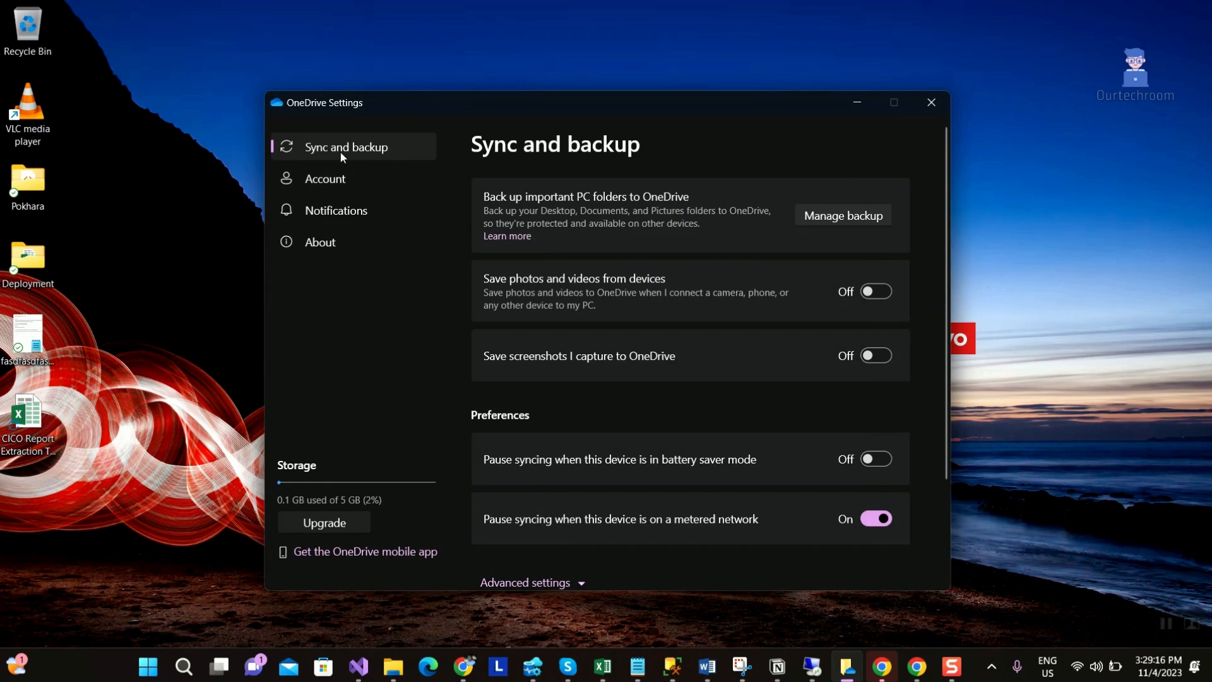
{"action": "left_click", "coordinate": [325, 181]}
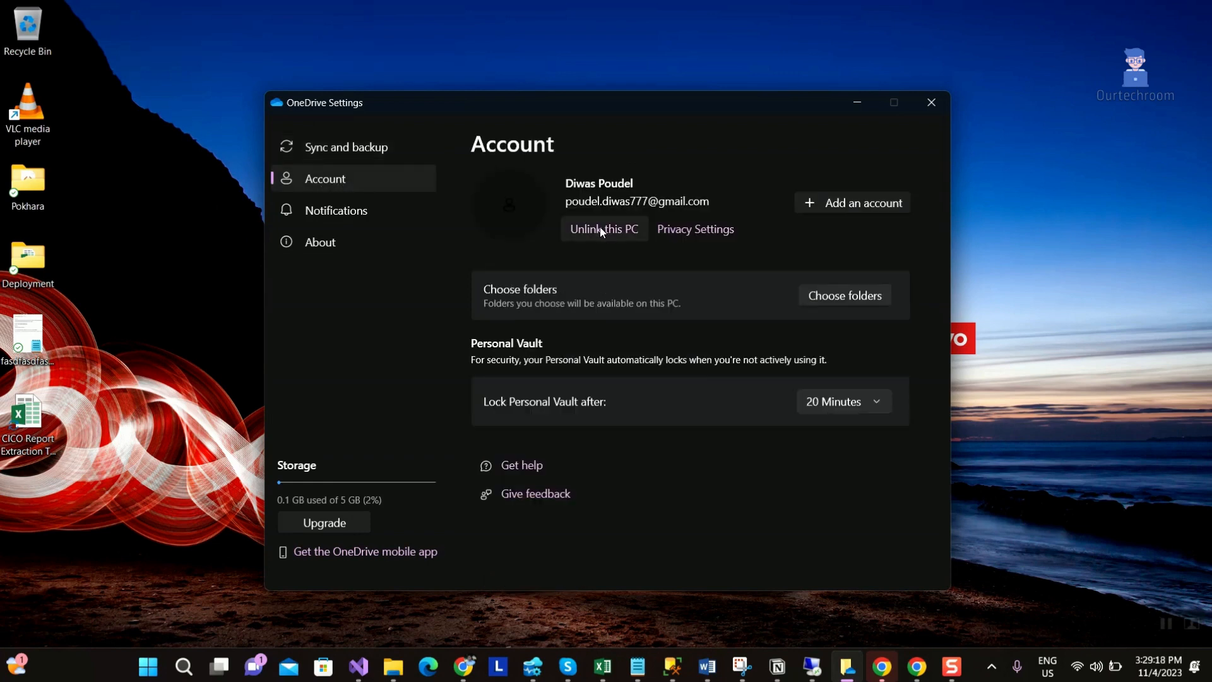
{"action": "left_click", "coordinate": [603, 228]}
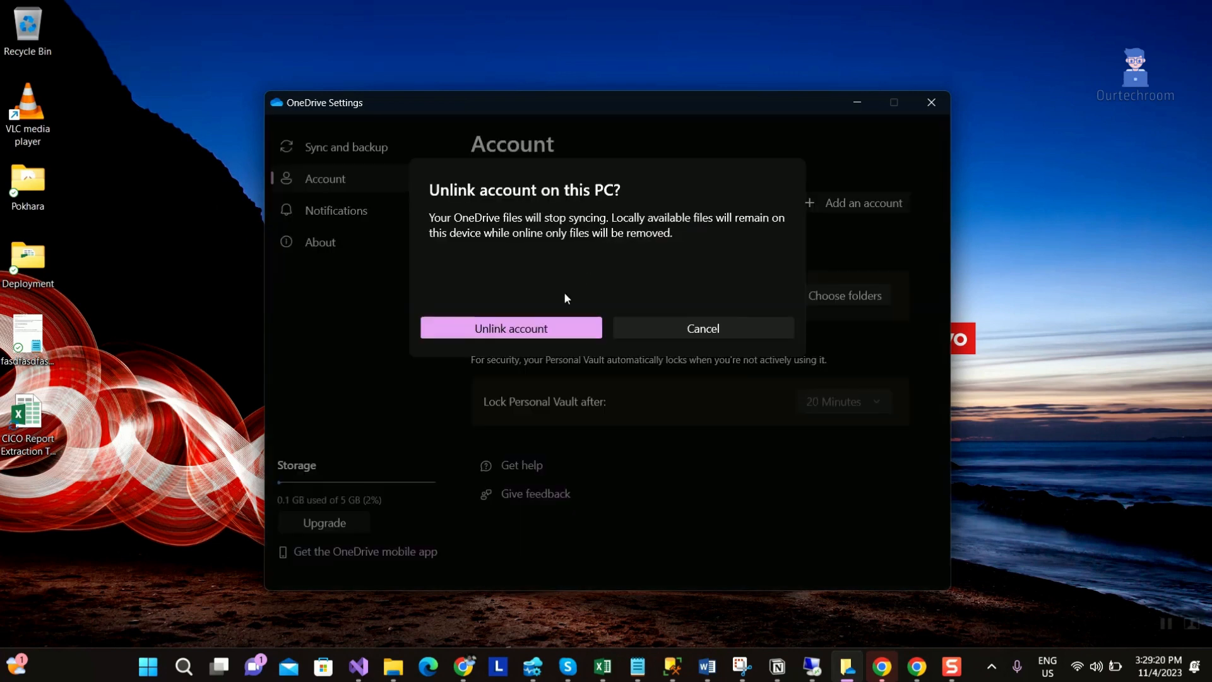
{"action": "mouse_move", "coordinate": [761, 227]}
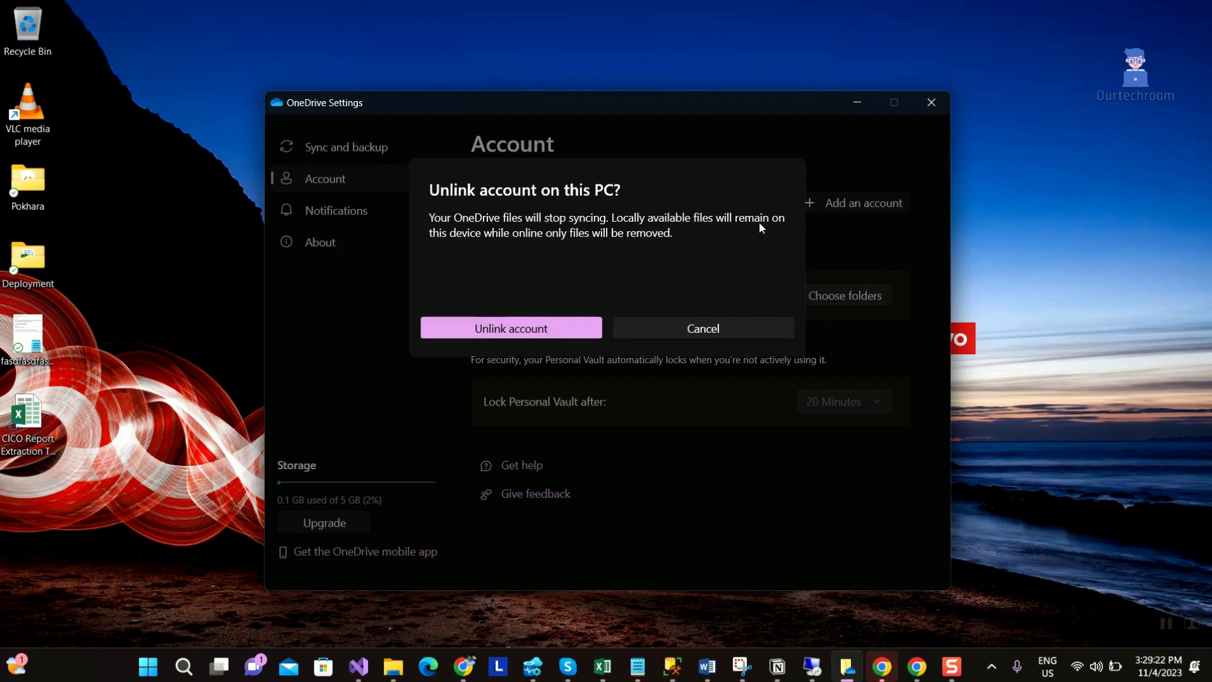
{"action": "mouse_move", "coordinate": [510, 333]}
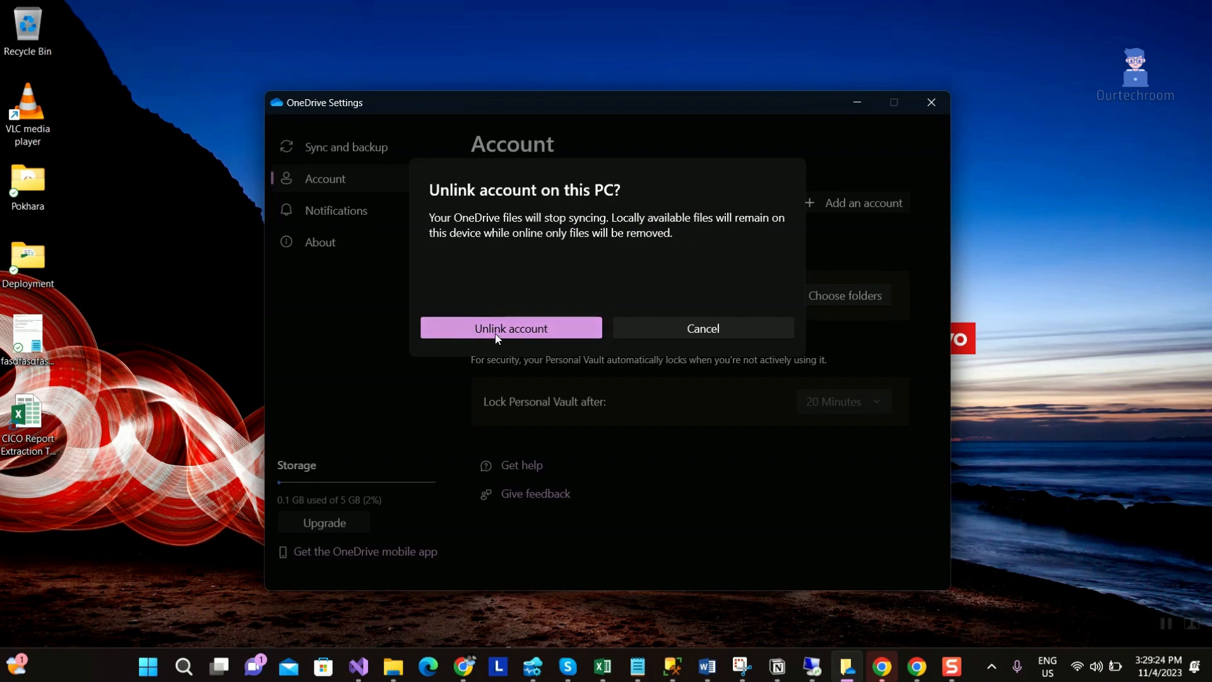
{"action": "left_click", "coordinate": [510, 328]}
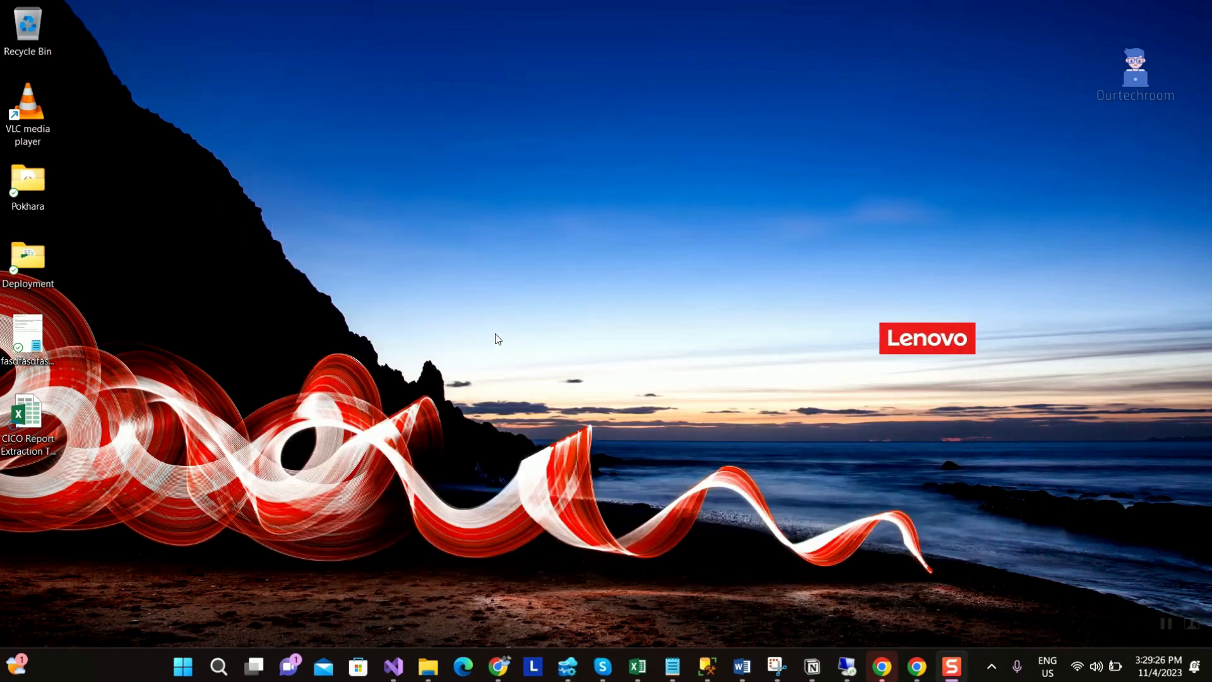
Open Windows Settings and go to the Apps section.
{"action": "left_click", "coordinate": [991, 666]}
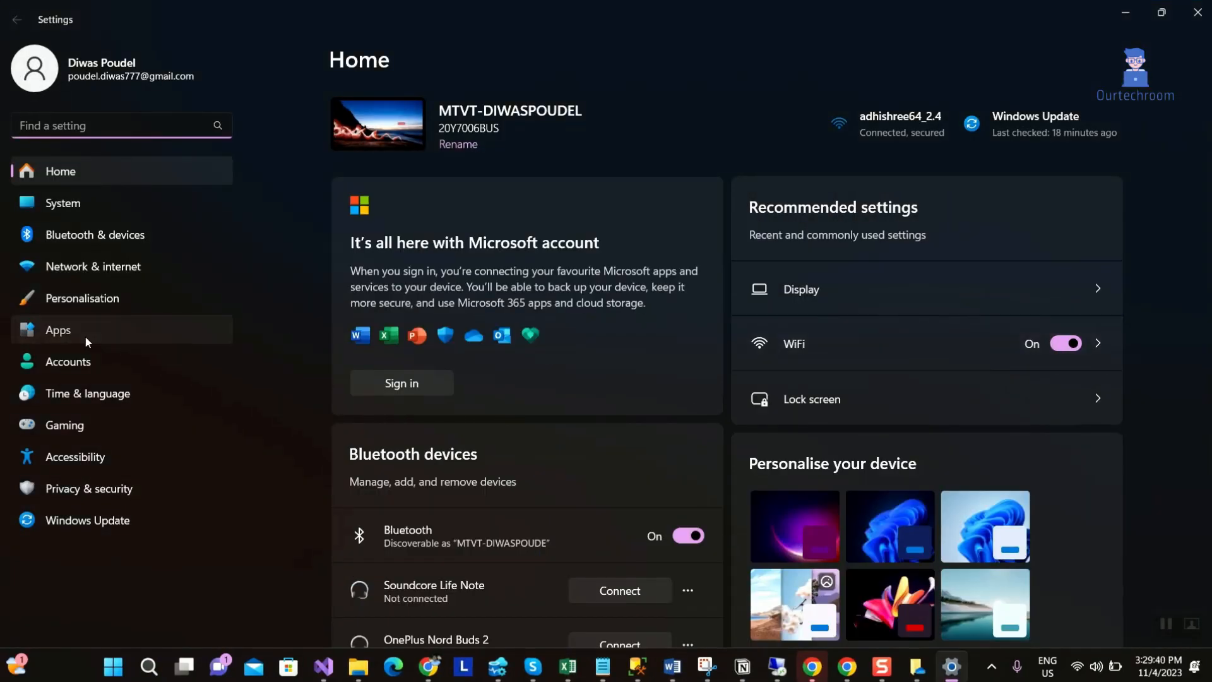
{"action": "left_click", "coordinate": [58, 329]}
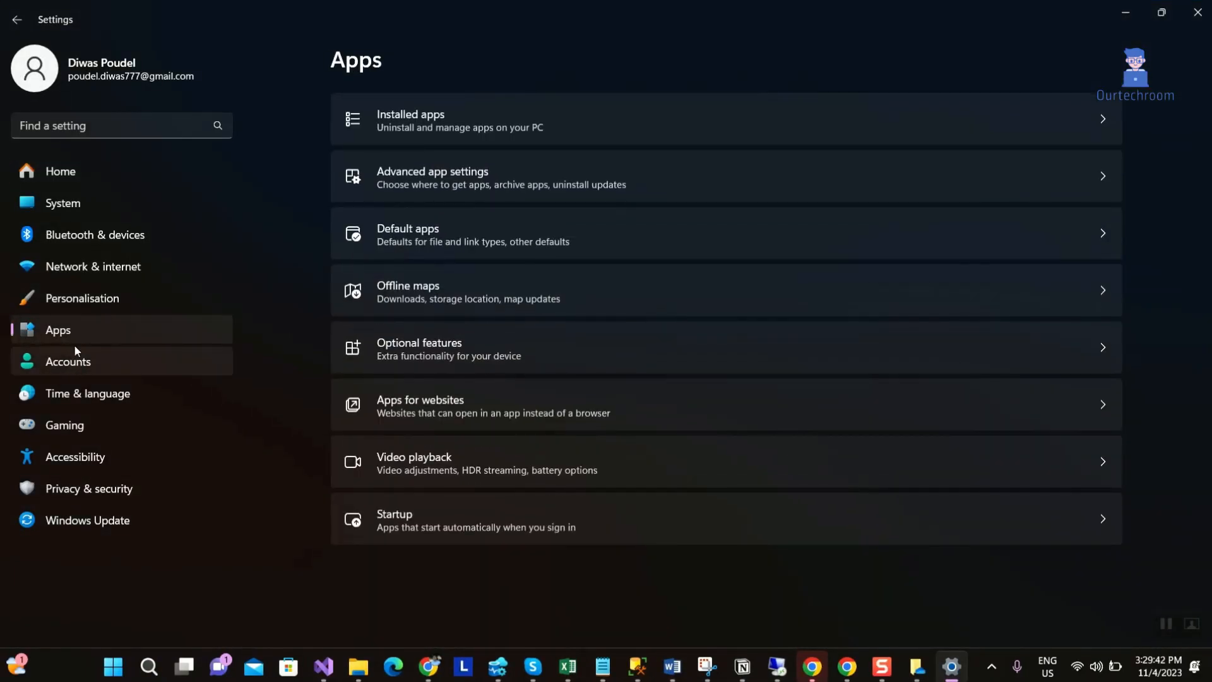
{"action": "mouse_move", "coordinate": [410, 390]}
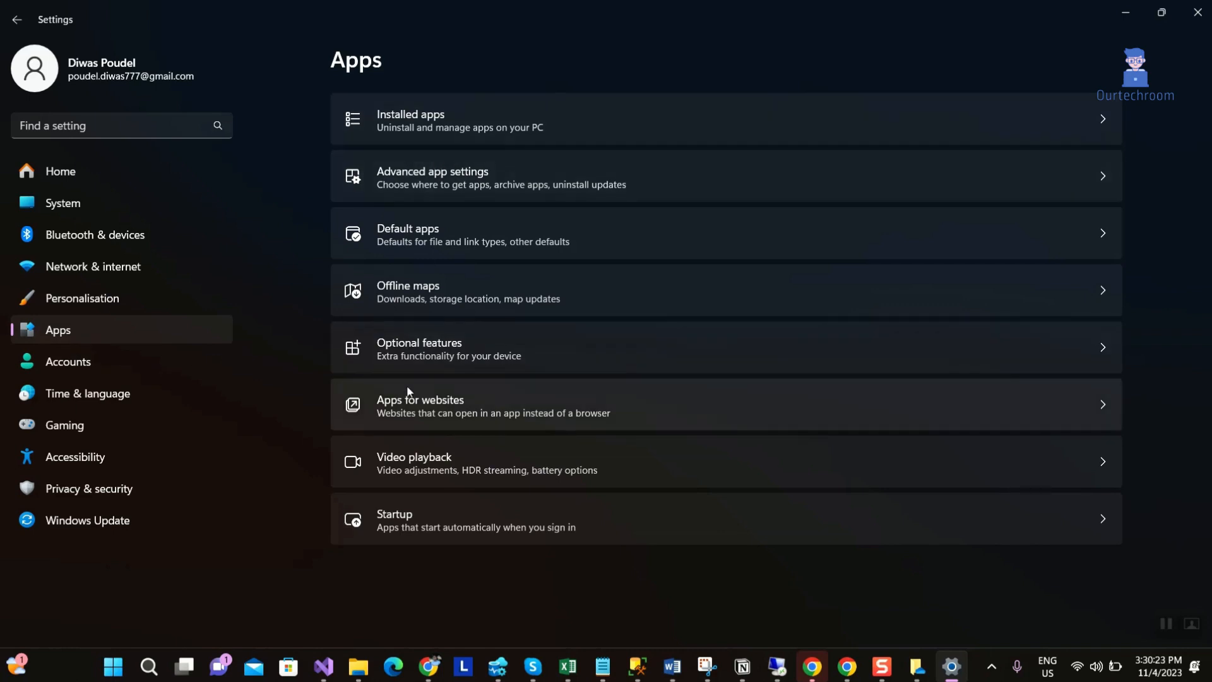
{"action": "mouse_move", "coordinate": [442, 132]}
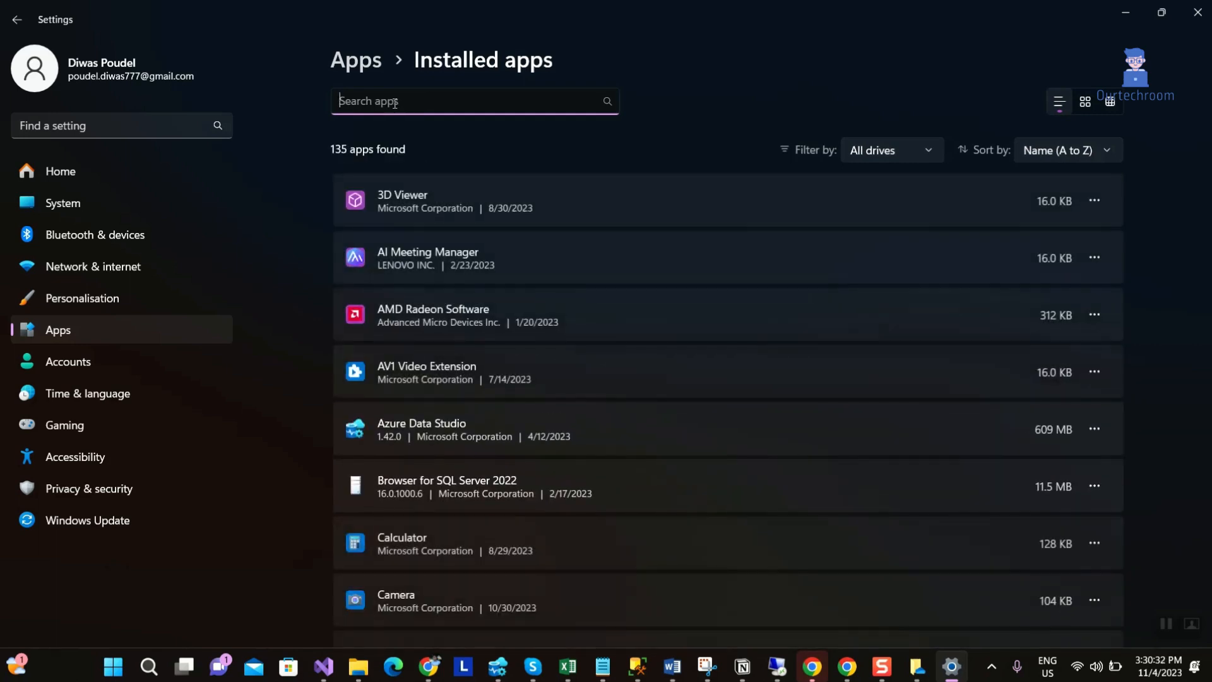
Filter installed apps by 'drive' and open Microsoft OneDrive's options menu.
{"action": "type", "text": "dr"}
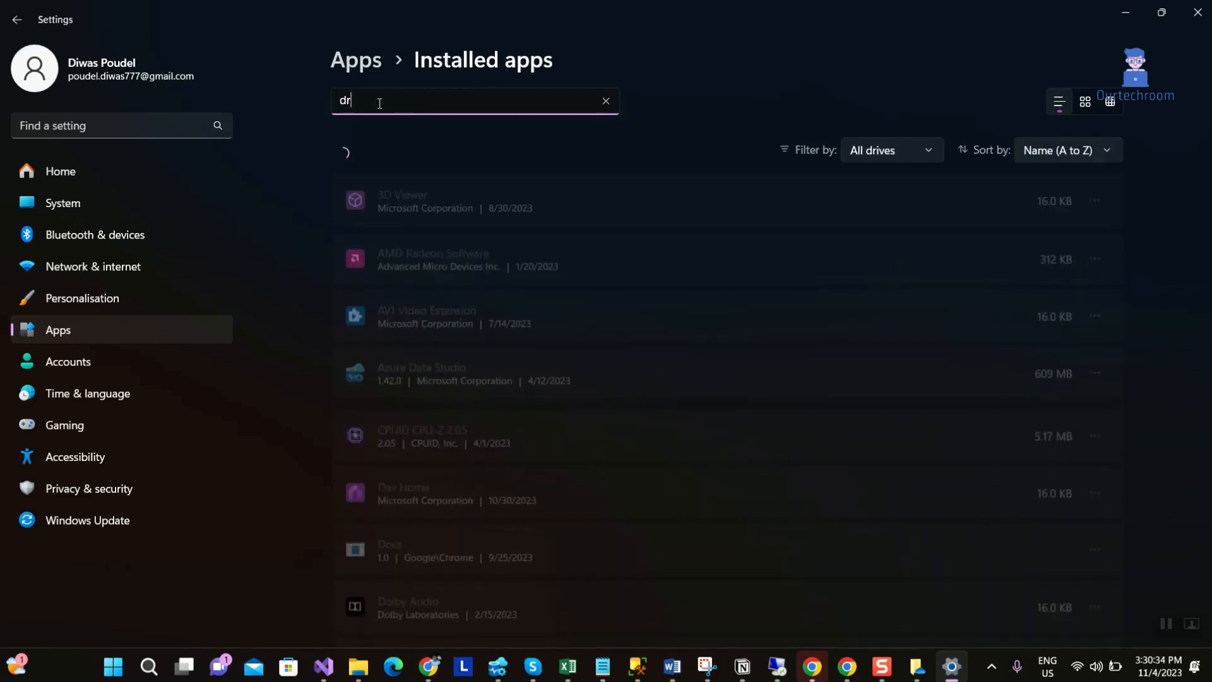
{"action": "type", "text": "ive"}
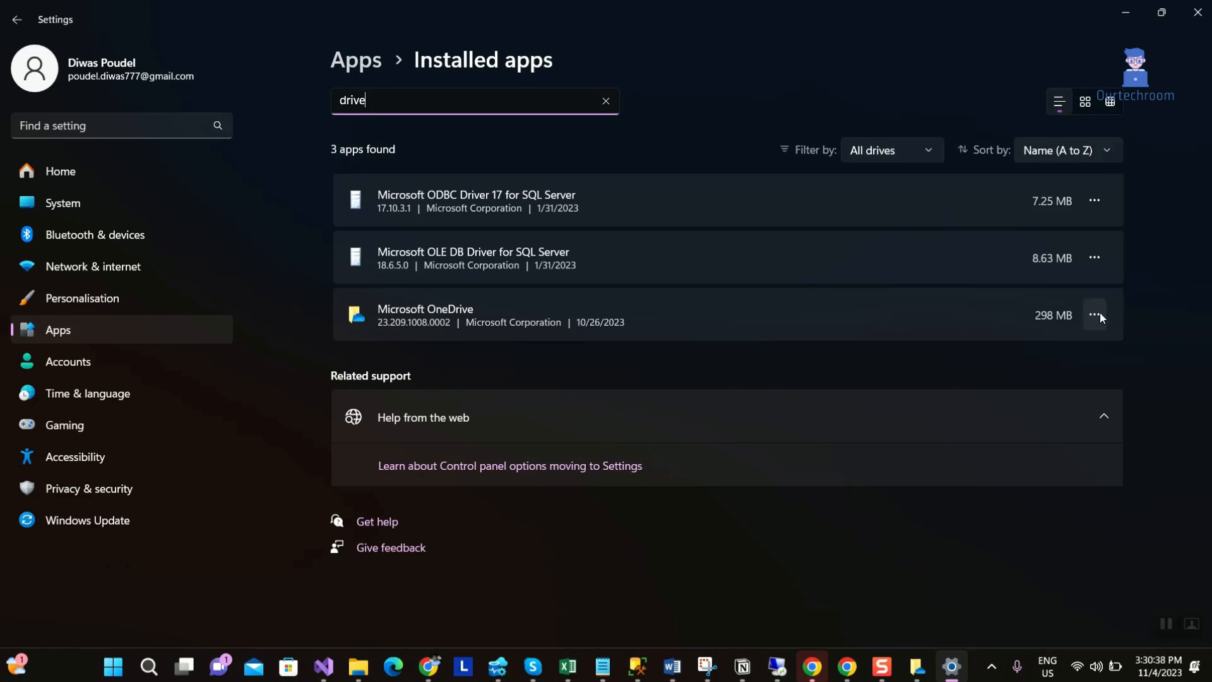
{"action": "left_click", "coordinate": [1094, 314]}
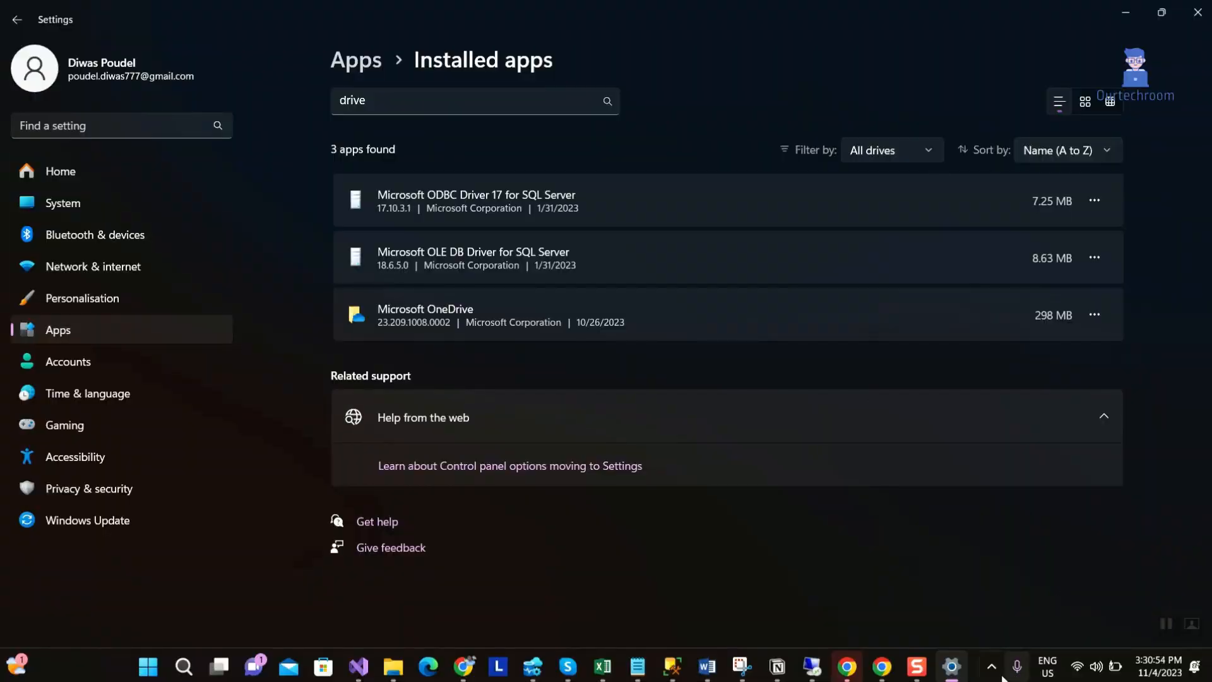
Reveal the hidden taskbar tray icons to check whether OneDrive remains.
{"action": "left_click", "coordinate": [991, 667]}
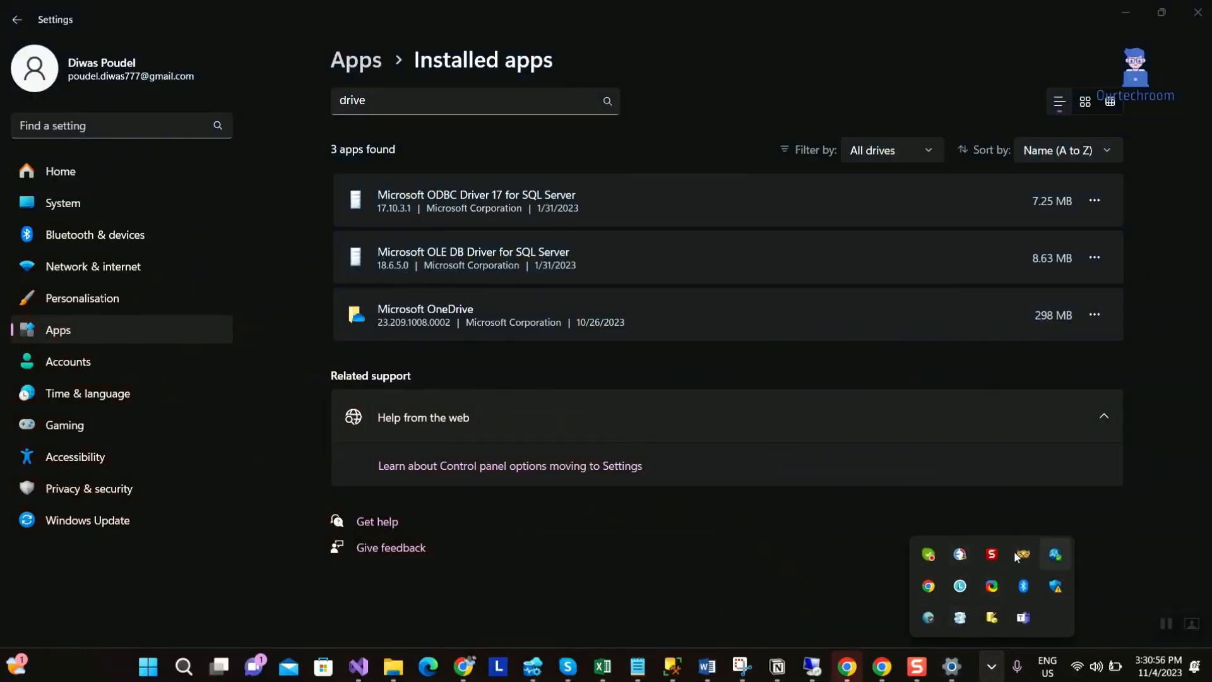
{"action": "mouse_move", "coordinate": [1129, 563]}
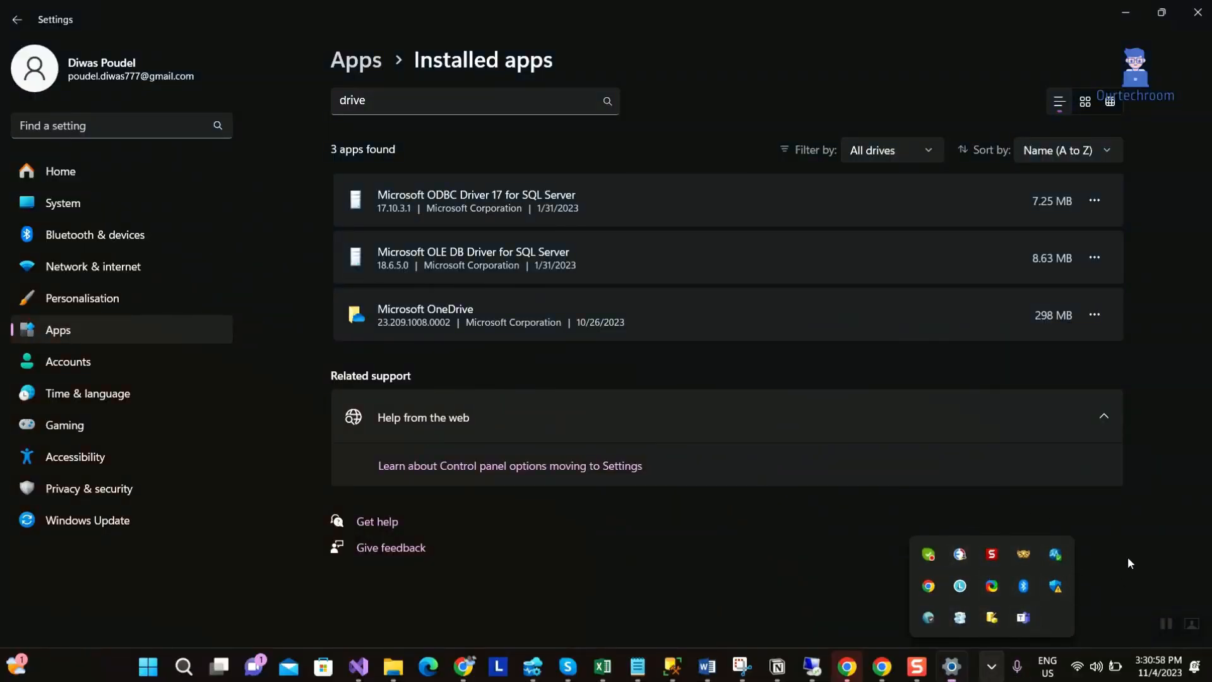